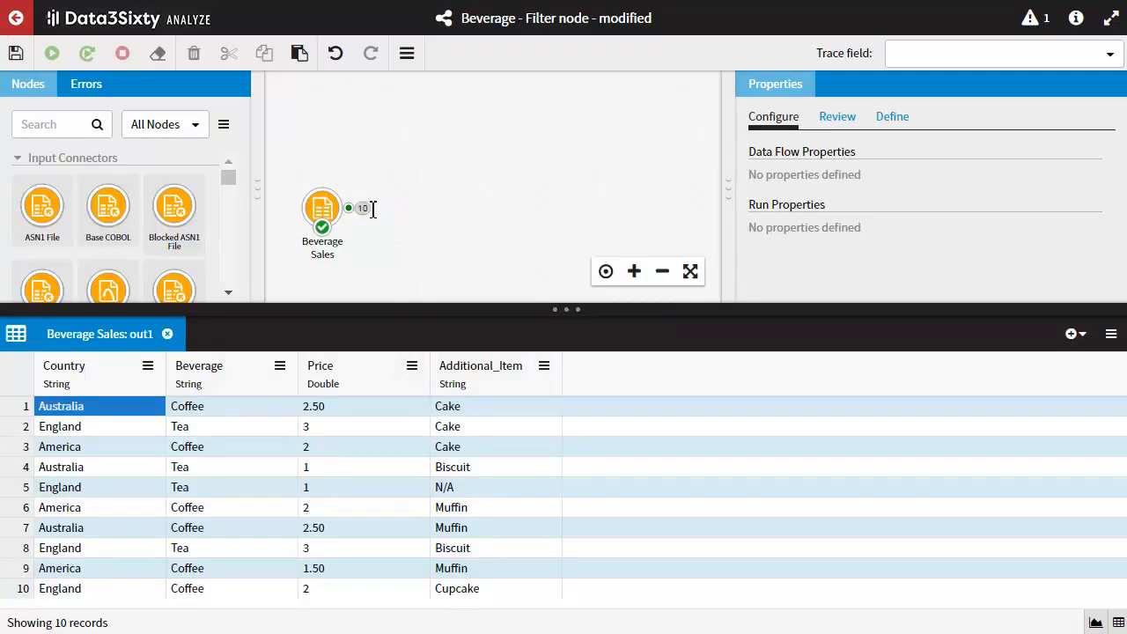
# - Find the Filter node by searching the Nodes palette for 'filter'
pyautogui.click(64, 365)
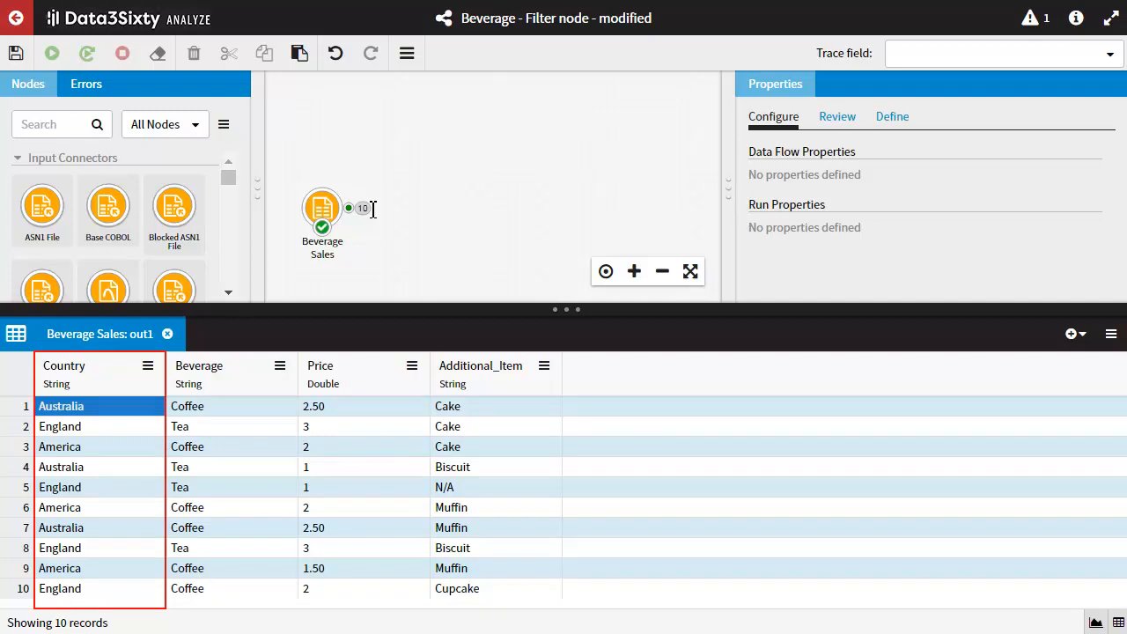
pyautogui.click(199, 365)
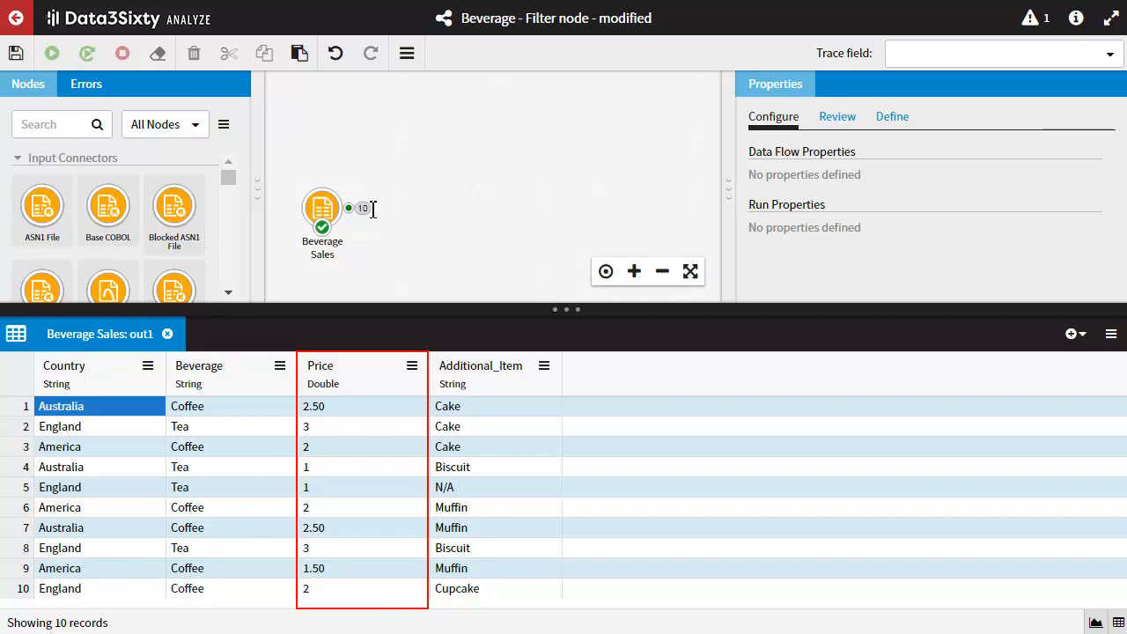
pyautogui.click(479, 365)
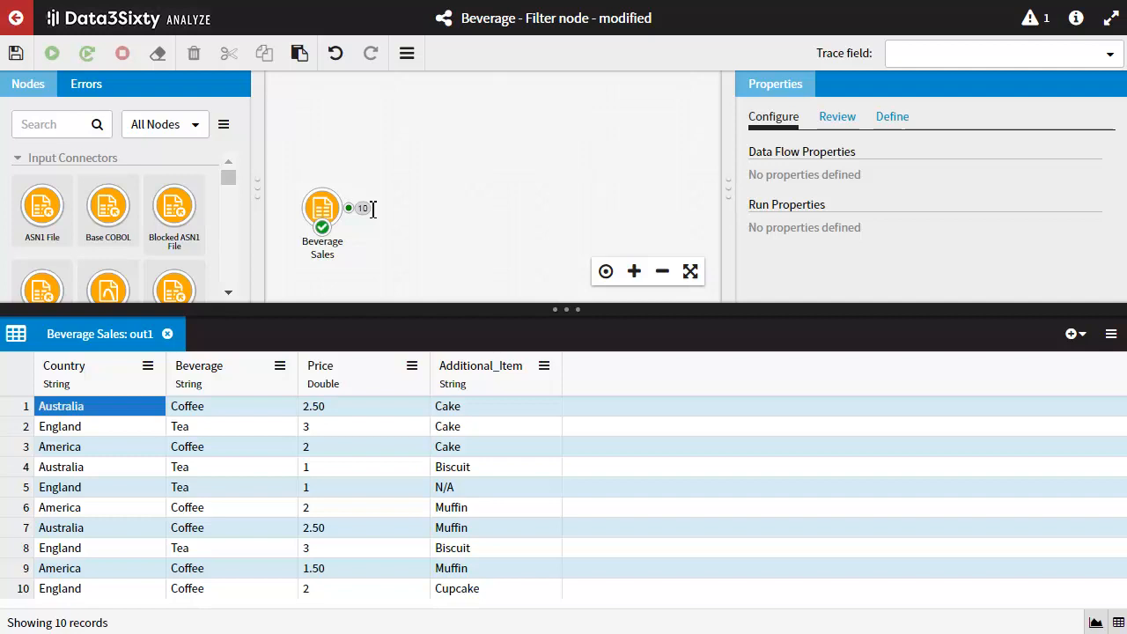
pyautogui.click(59, 528)
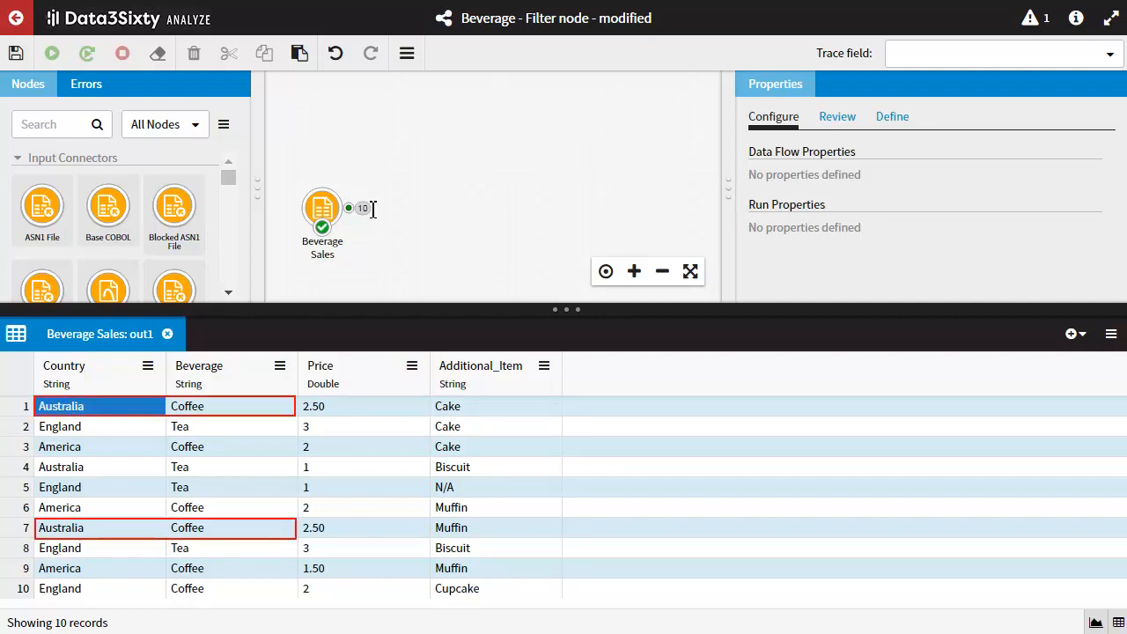
pyautogui.moveTo(333, 207)
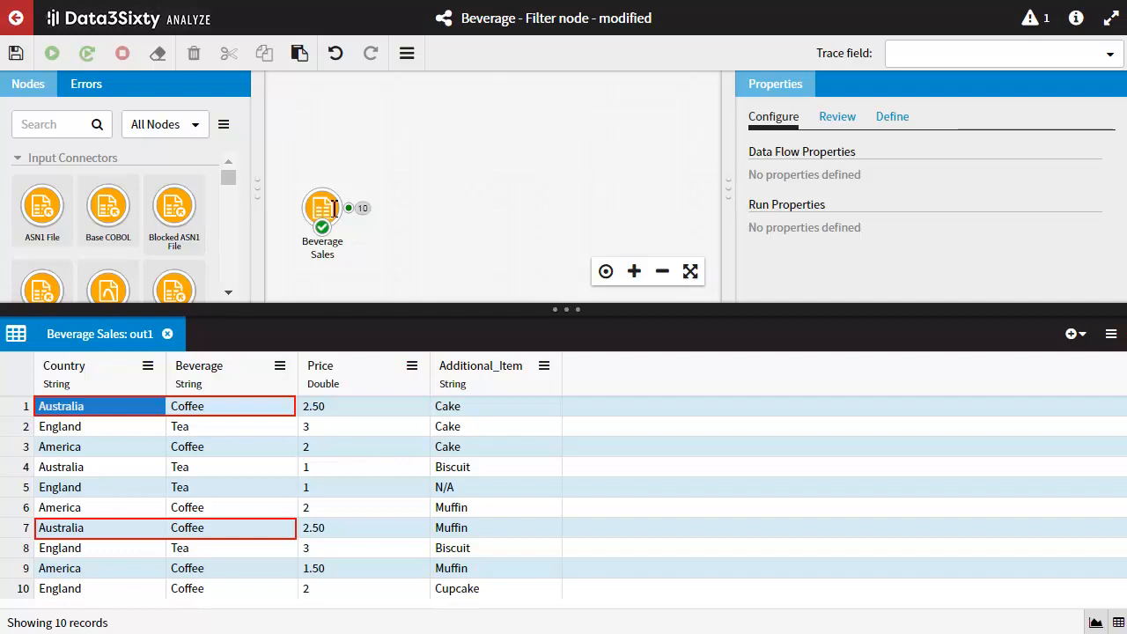
pyautogui.write('filter')
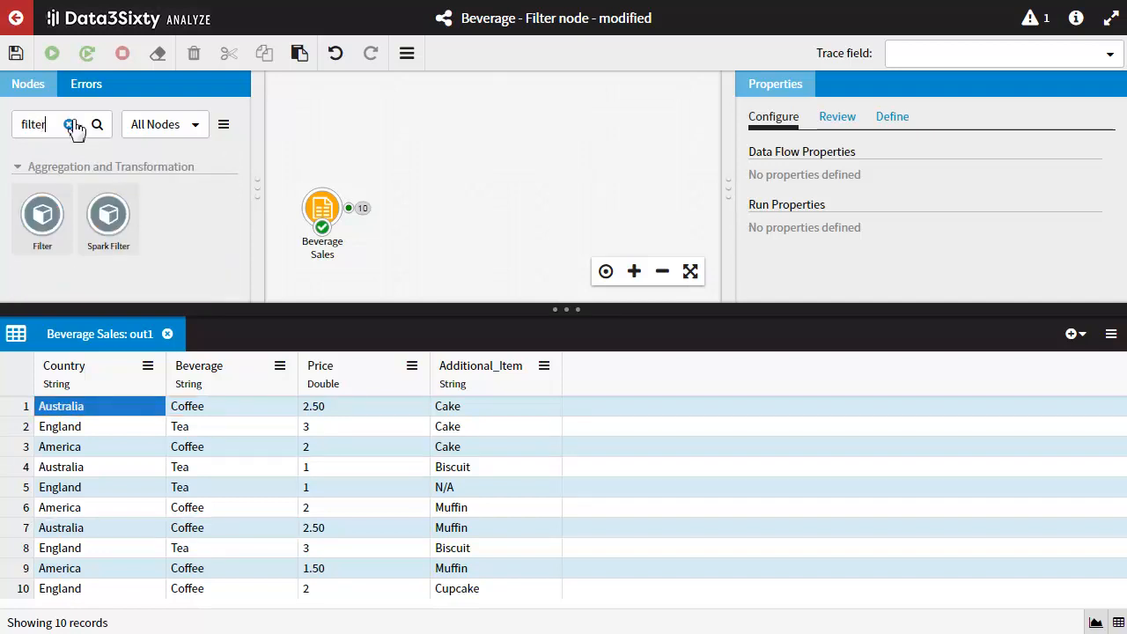
# - Place a Filter node beside Beverage Sales, connect it to that output and show its settings
pyautogui.moveTo(43, 211); pyautogui.dragTo(426, 226)
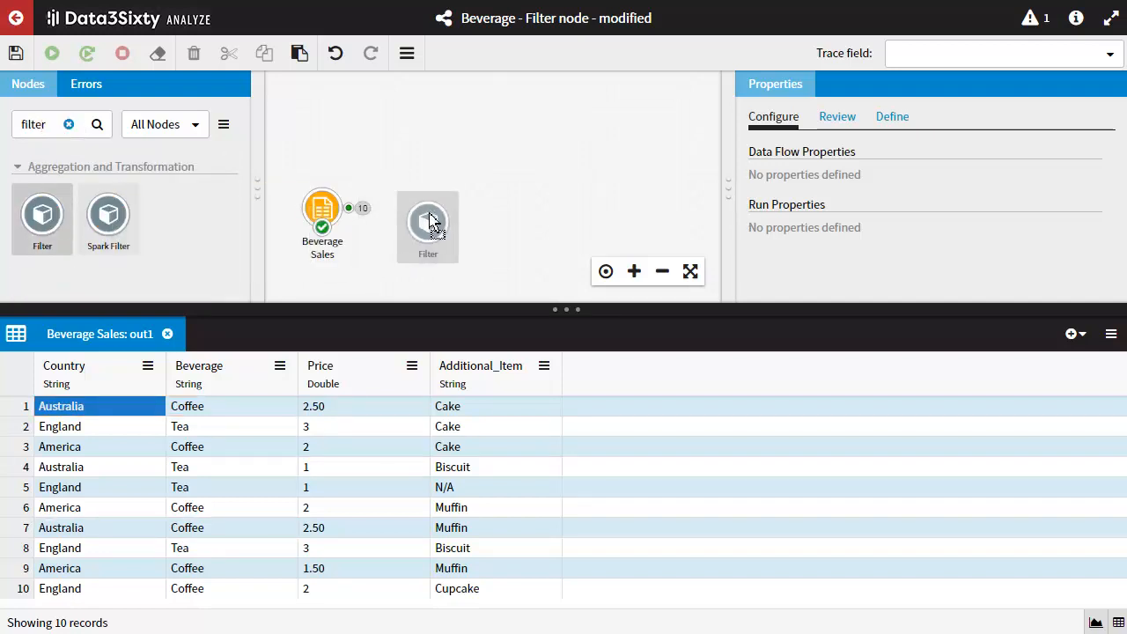
pyautogui.click(428, 220)
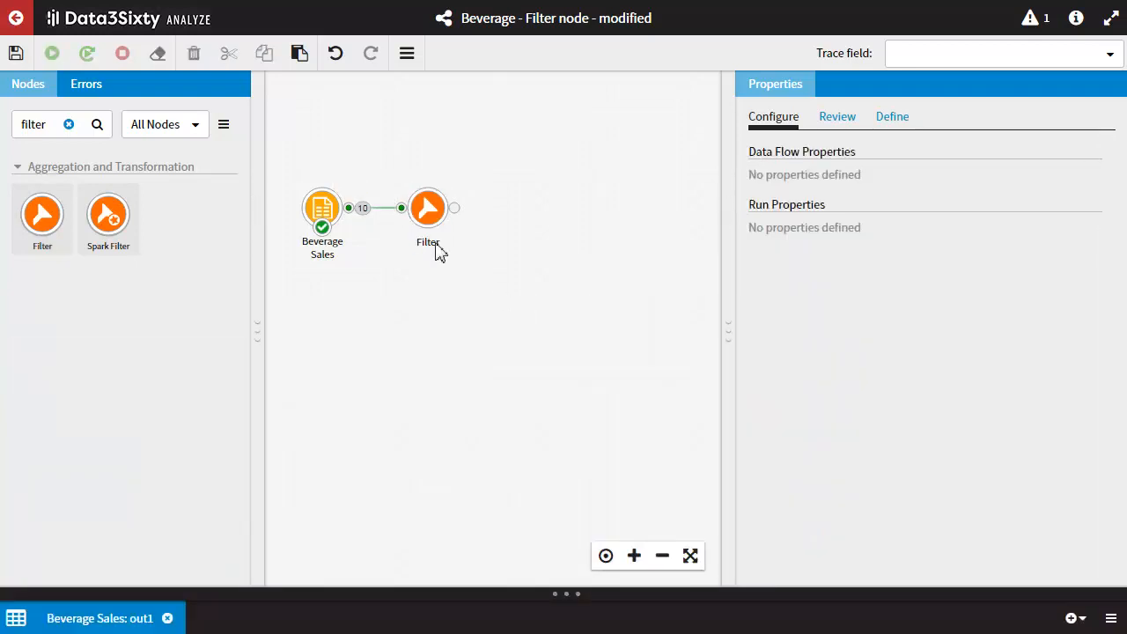
pyautogui.click(427, 208)
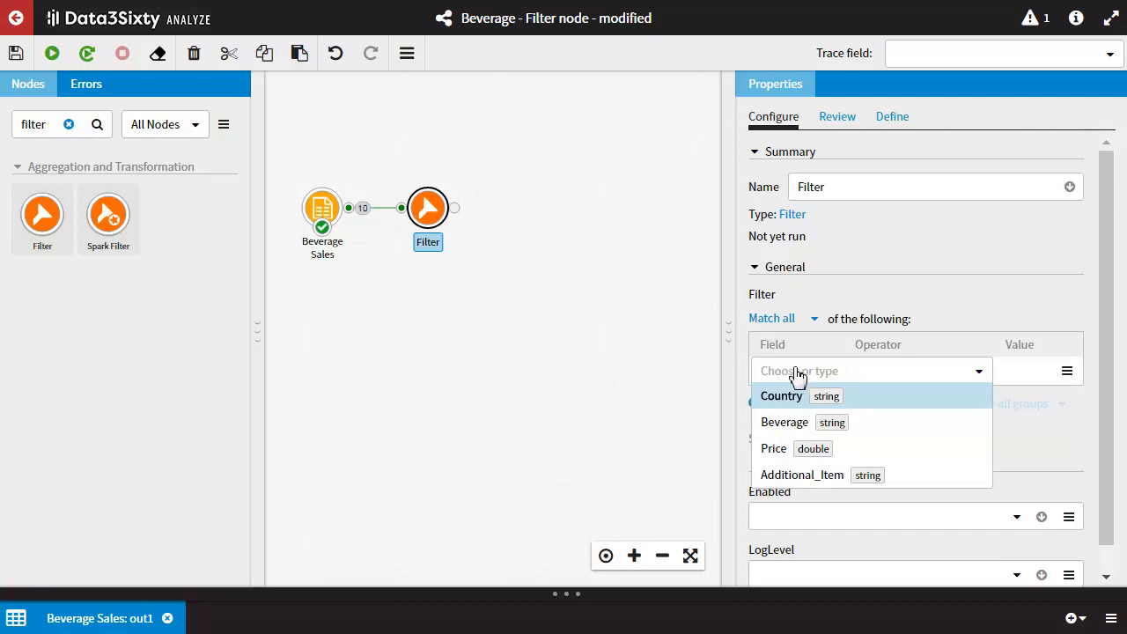
# - Set criterion 1 to Country Equals Australia and criterion 2 to Beverage Contains Coff
pyautogui.click(782, 394)
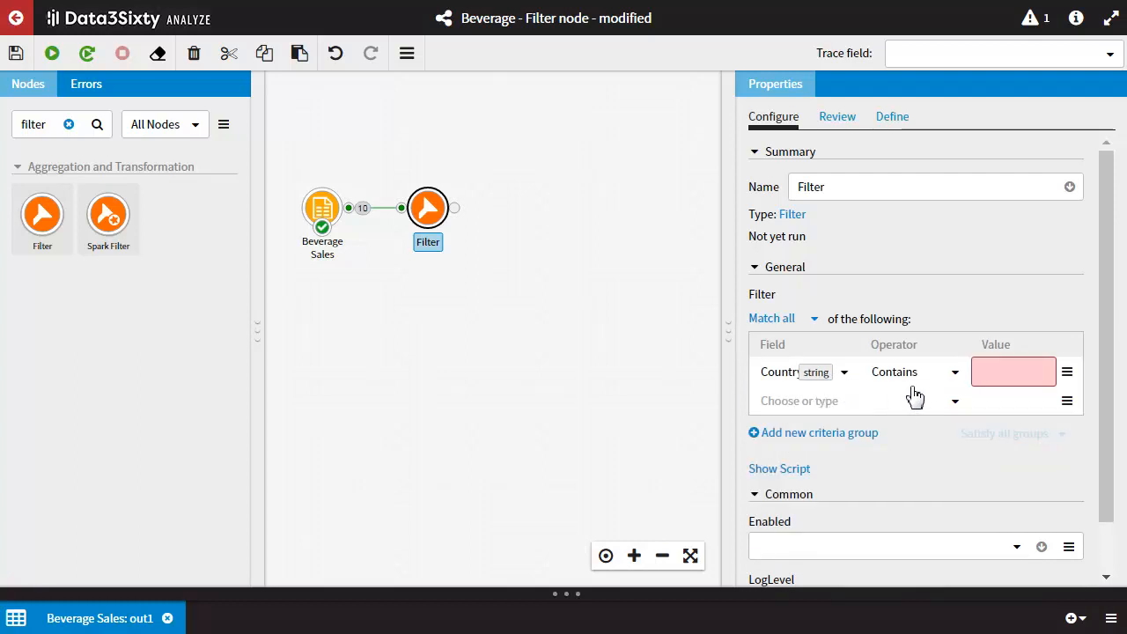
pyautogui.click(955, 372)
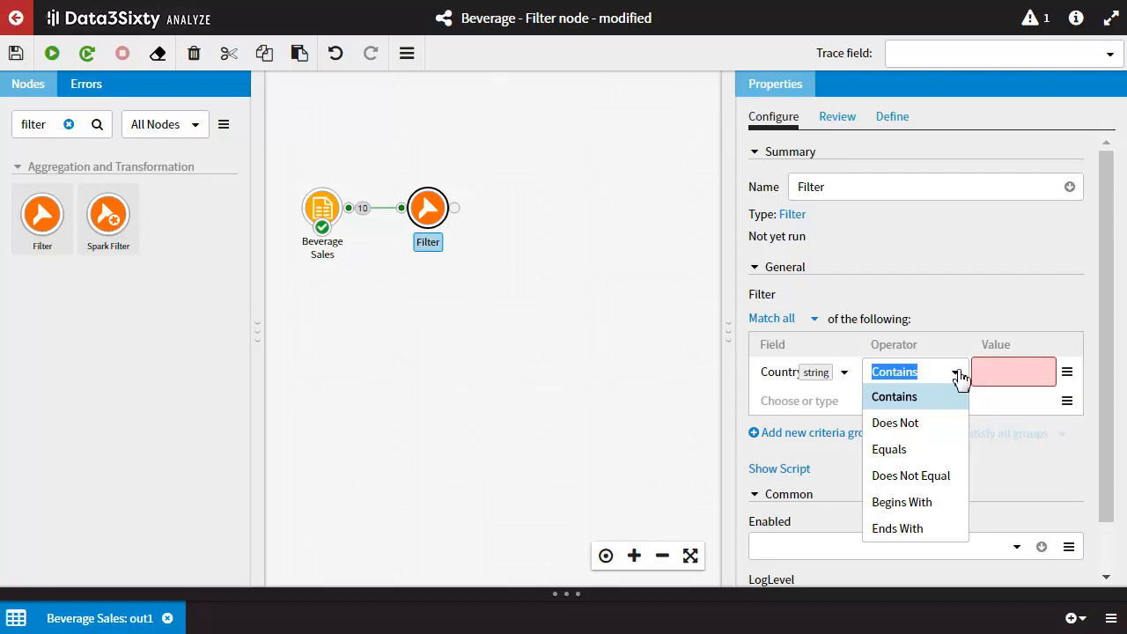
pyautogui.click(890, 450)
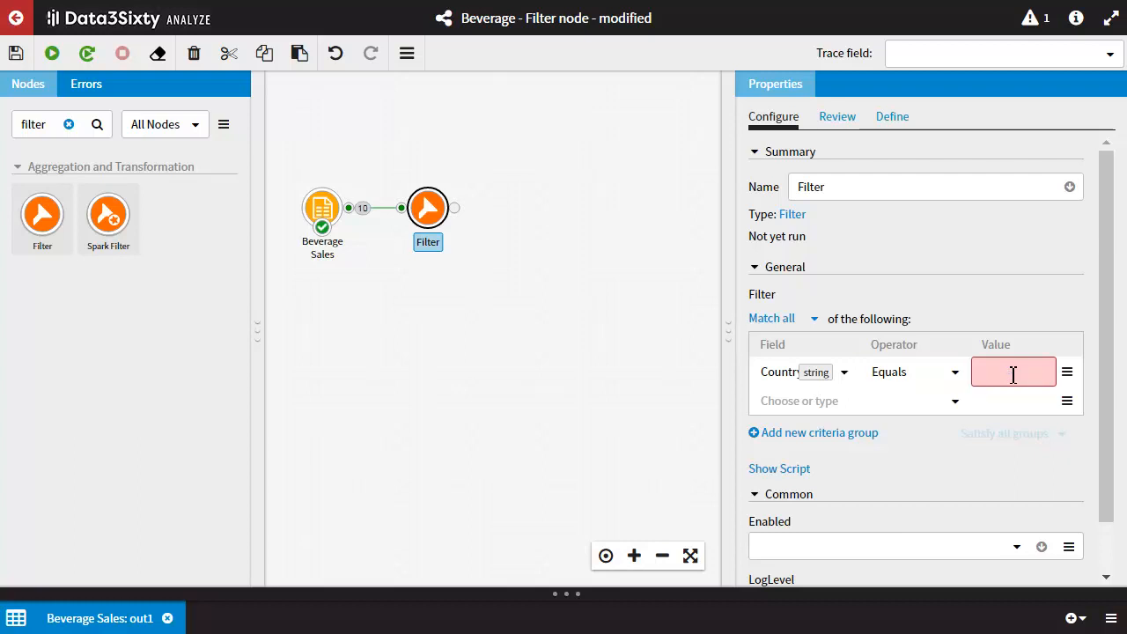
pyautogui.write('Austra')
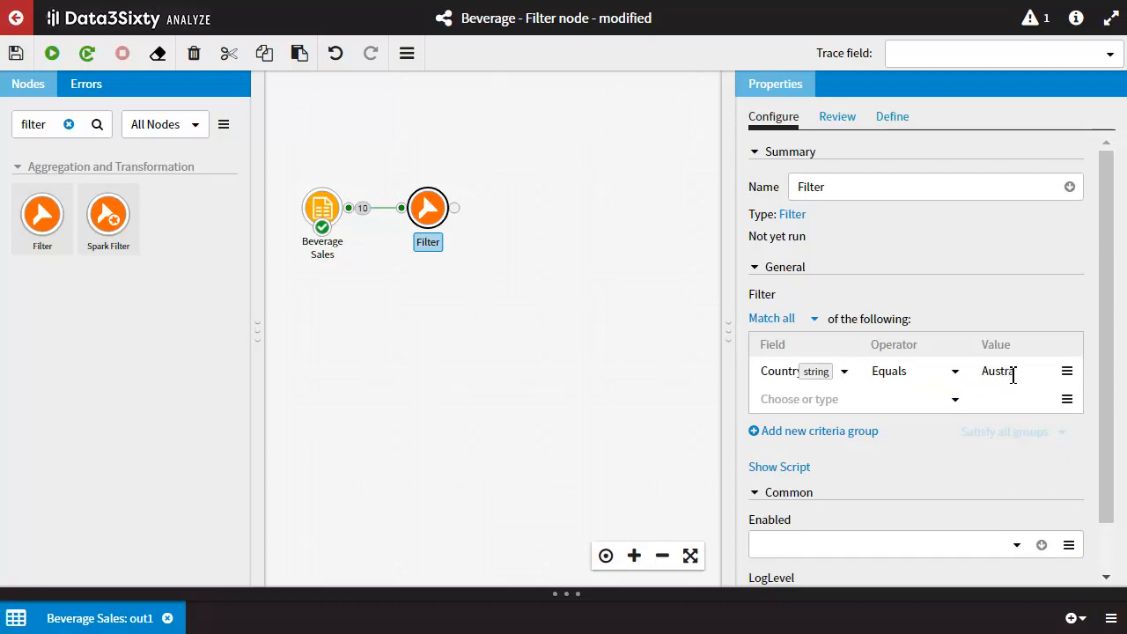
pyautogui.write('Australia')
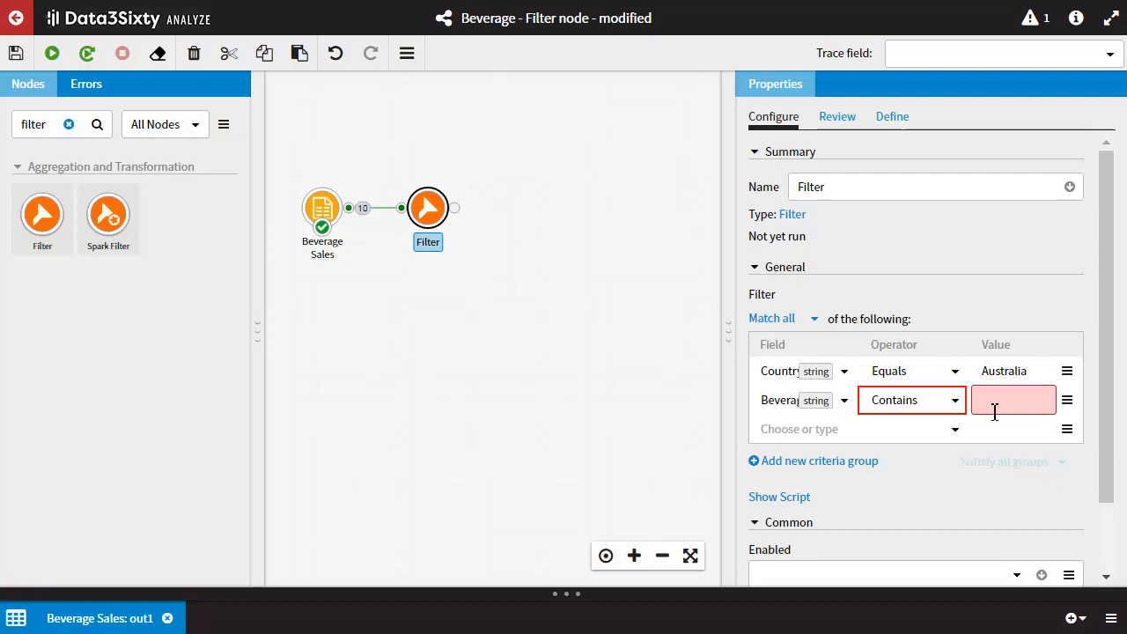
pyautogui.write('Coff')
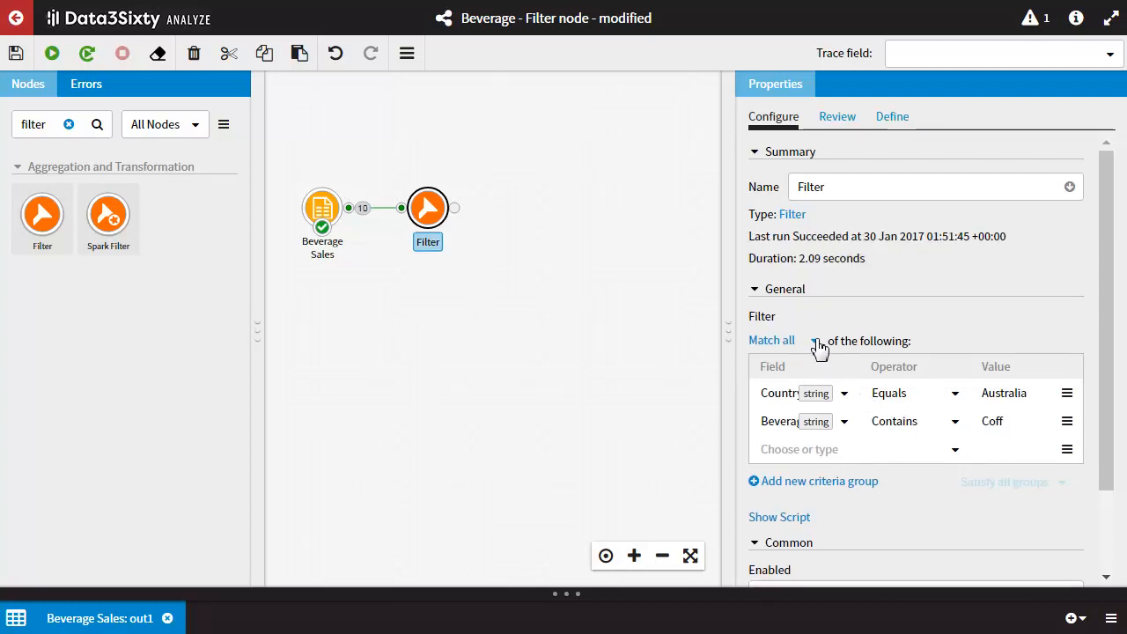
pyautogui.click(772, 341)
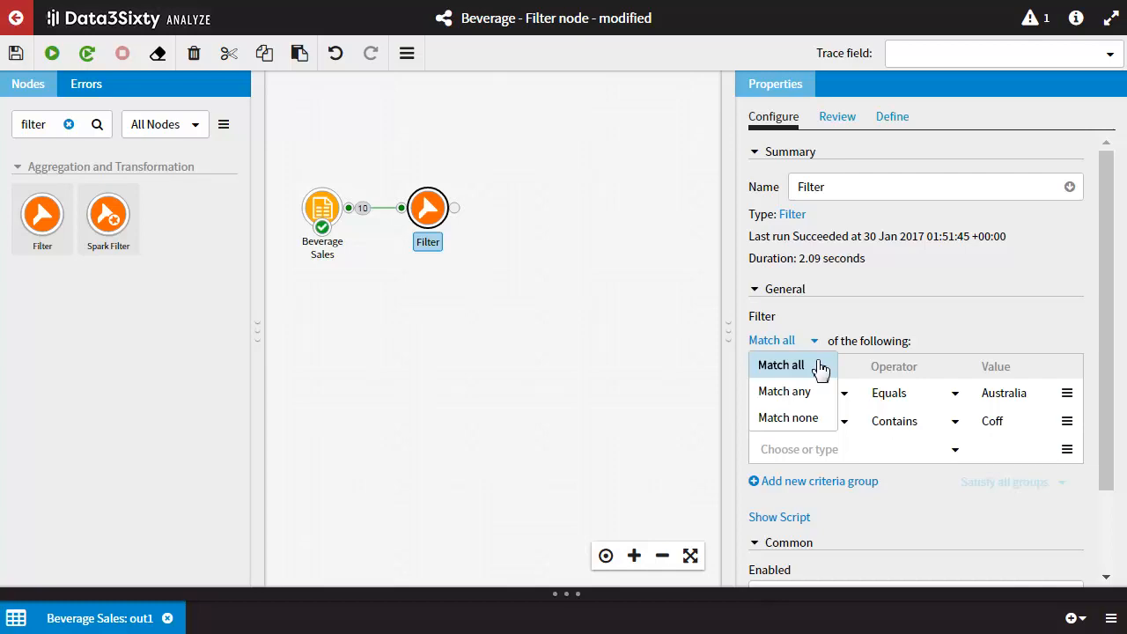
pyautogui.click(780, 365)
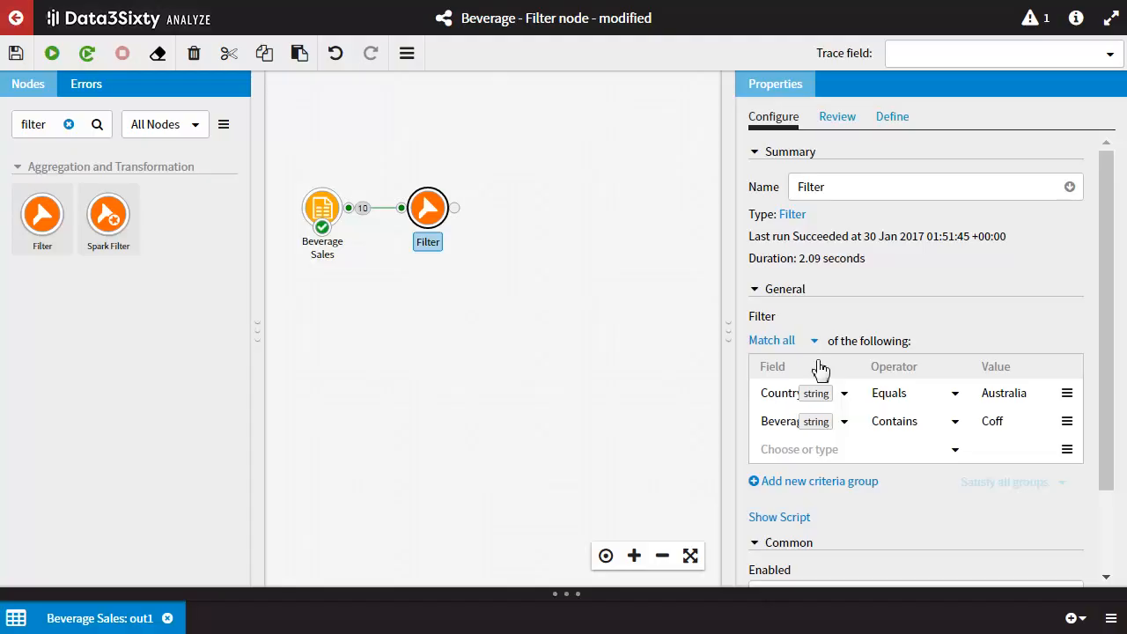
pyautogui.moveTo(109, 202)
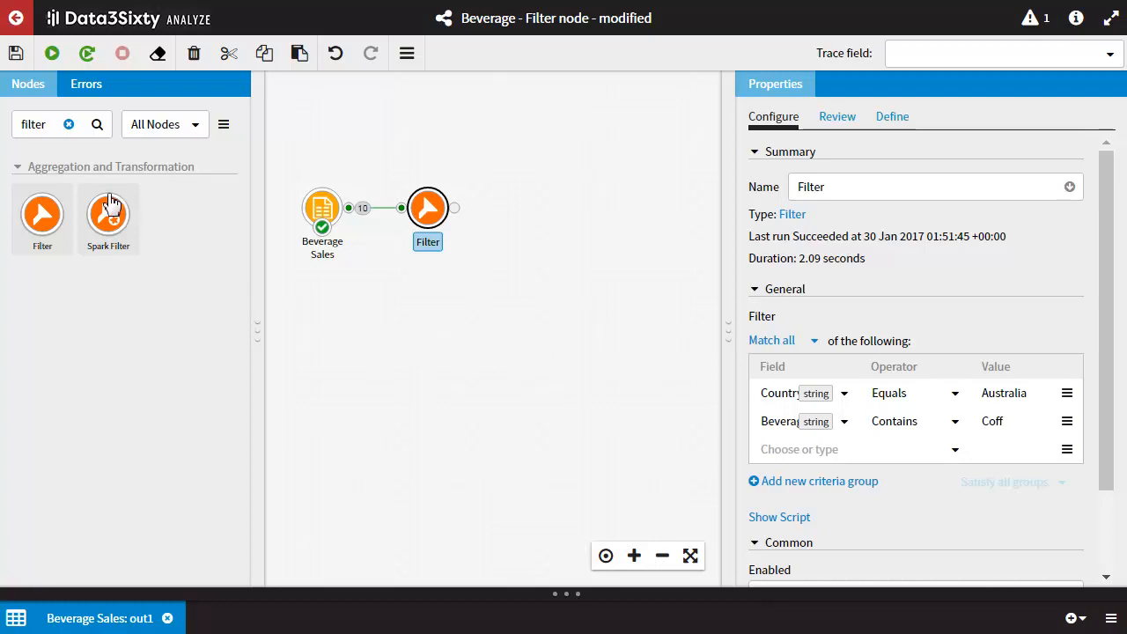
# - Run the filter and view out1 holding the 2 Australian coffee records, then hide the preview
pyautogui.click(51, 53)
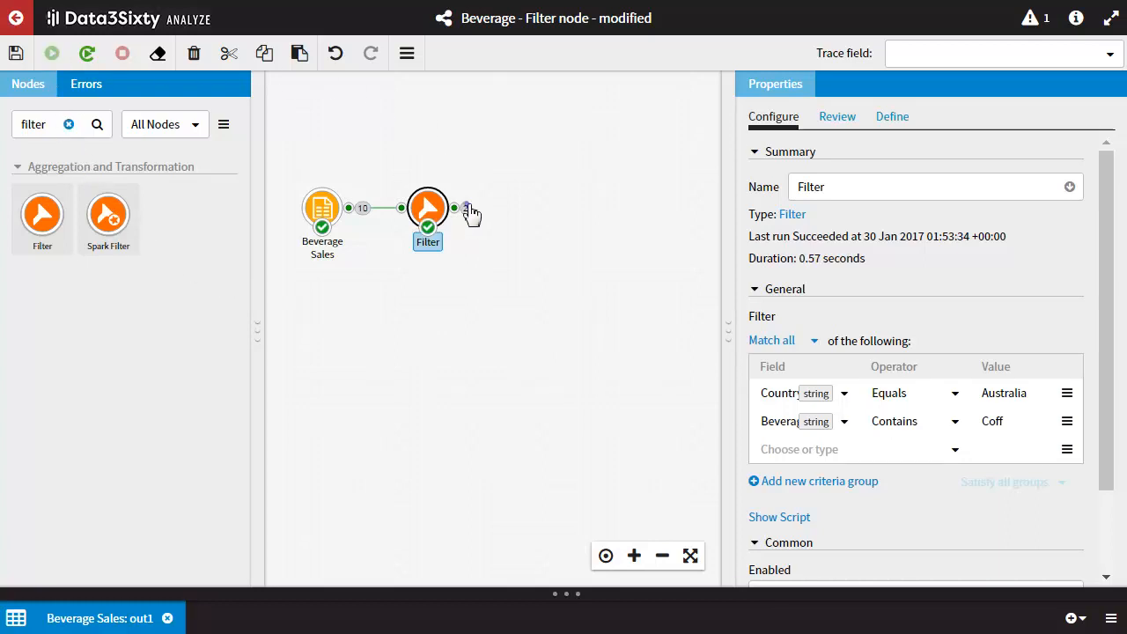
pyautogui.click(454, 208)
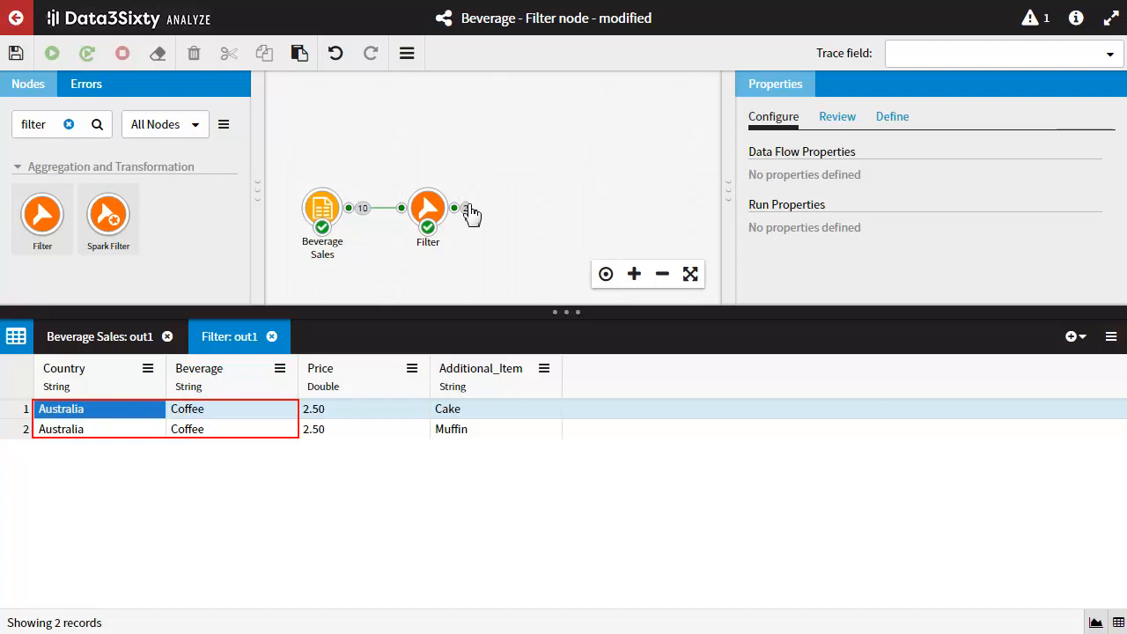
pyautogui.moveTo(280, 228)
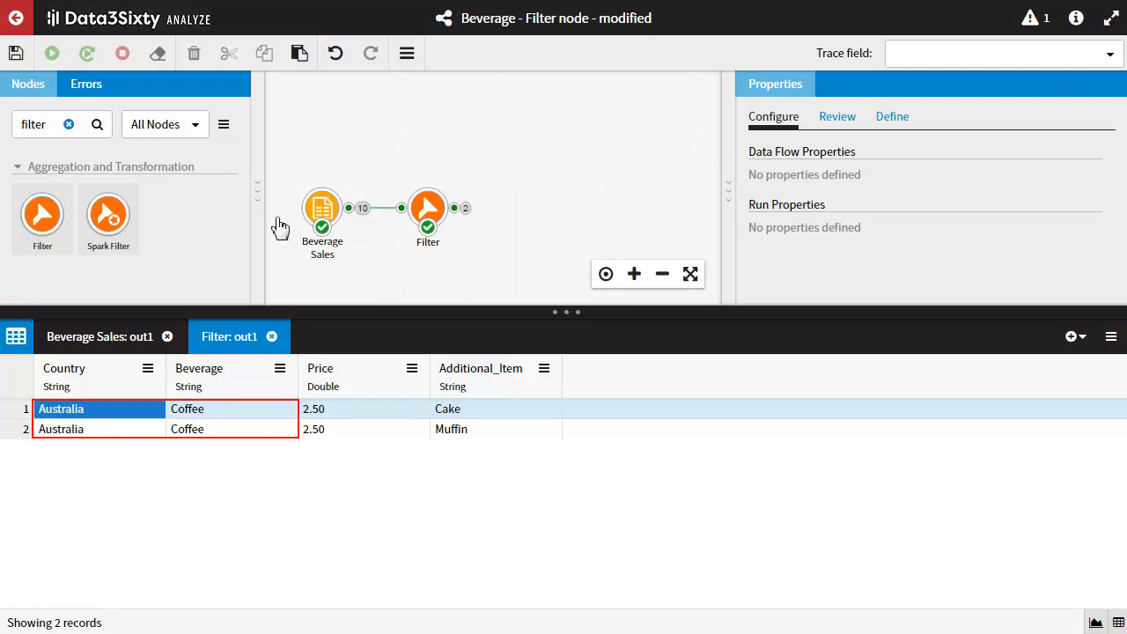
pyautogui.click(99, 336)
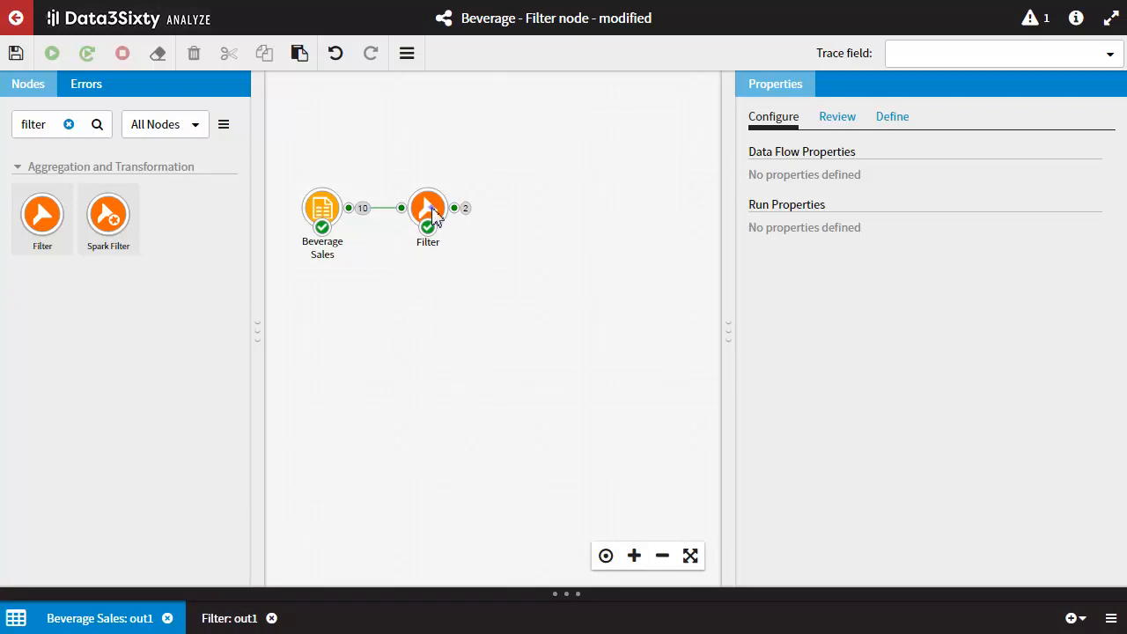
# - Add a second criteria group: Country Equals England, Beverage Equals Tea, Price Greater Than 2
pyautogui.click(428, 208)
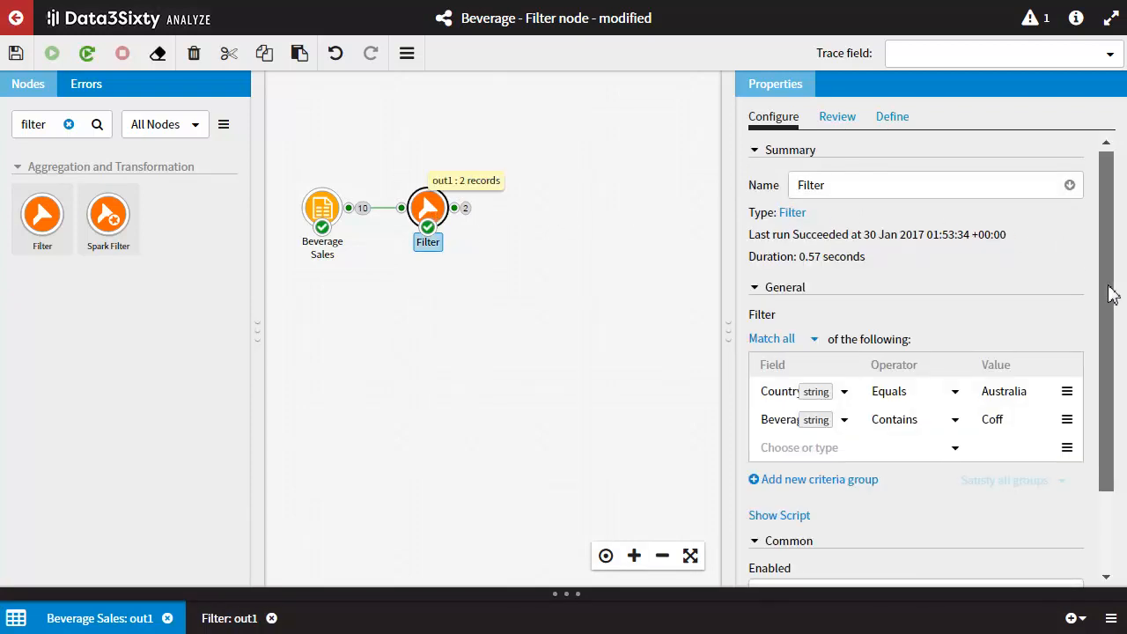
pyautogui.scroll(-3)
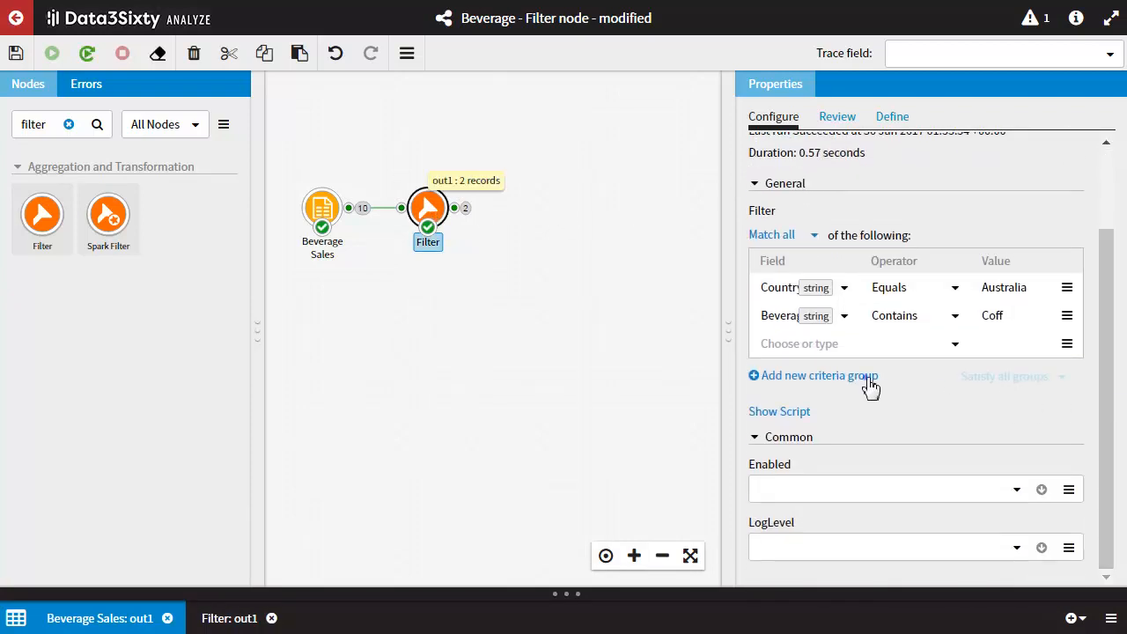
pyautogui.click(814, 375)
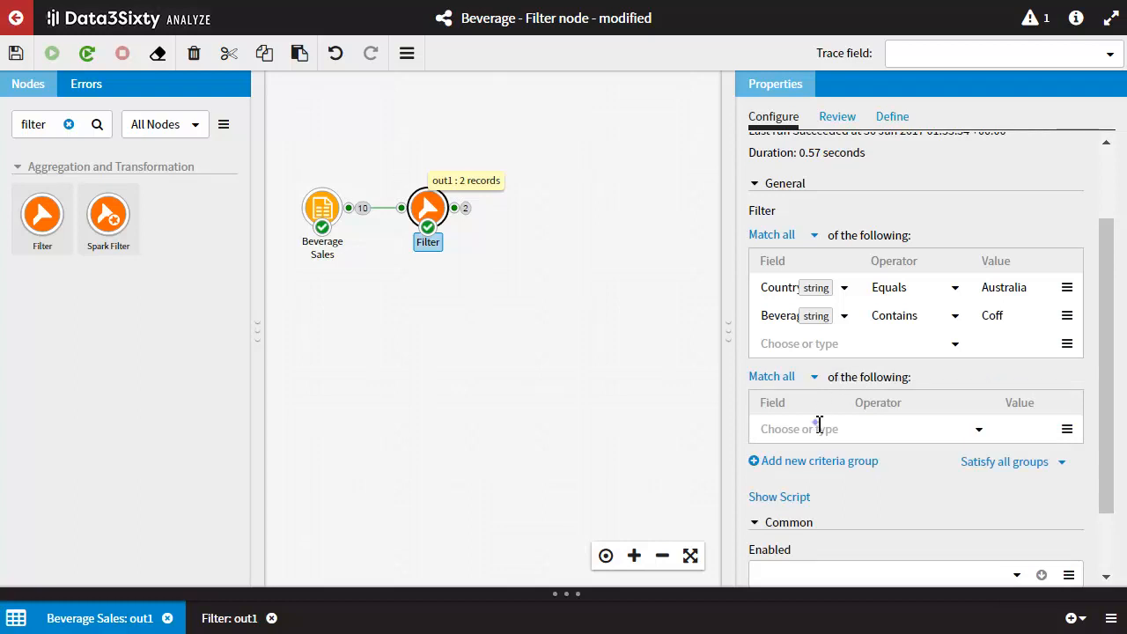
pyautogui.click(863, 430)
pyautogui.write('En')
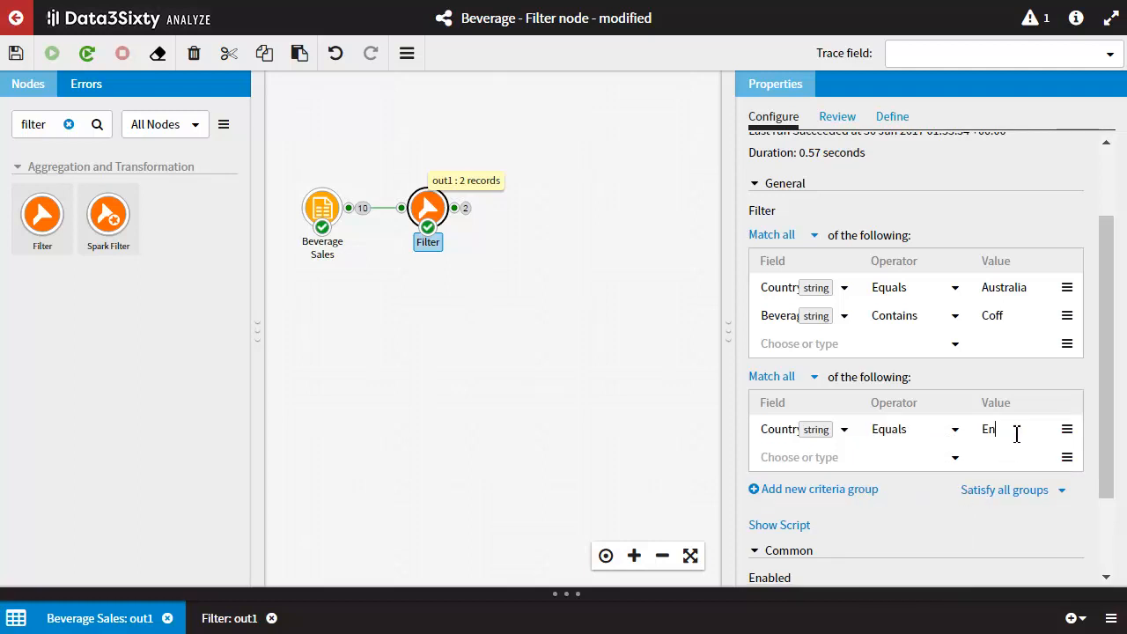
pyautogui.click(860, 458)
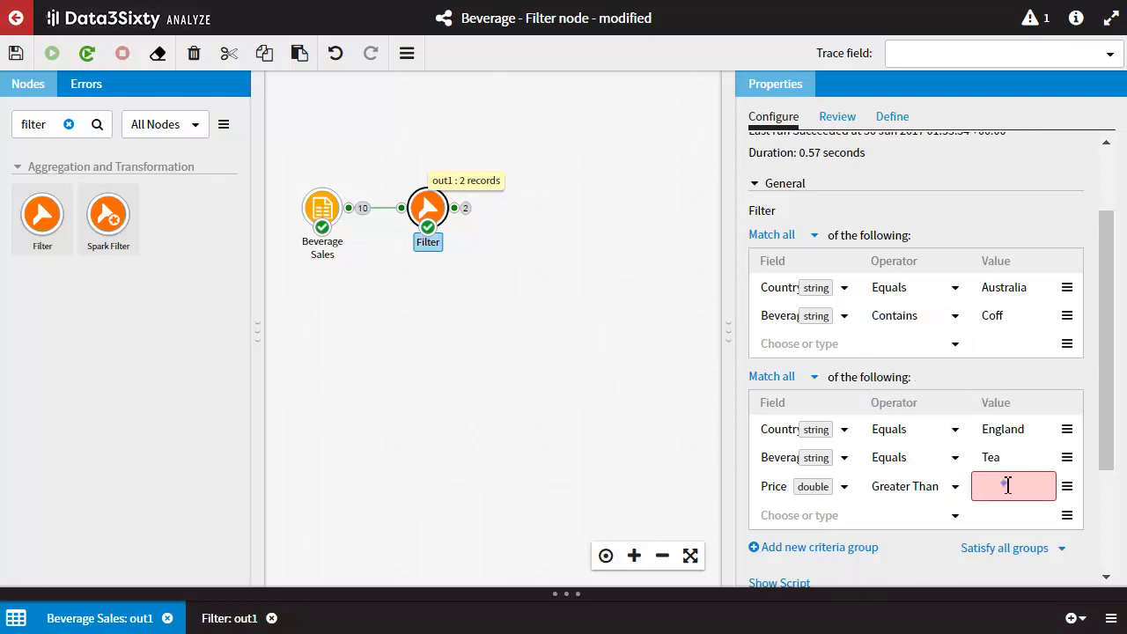
pyautogui.write('2')
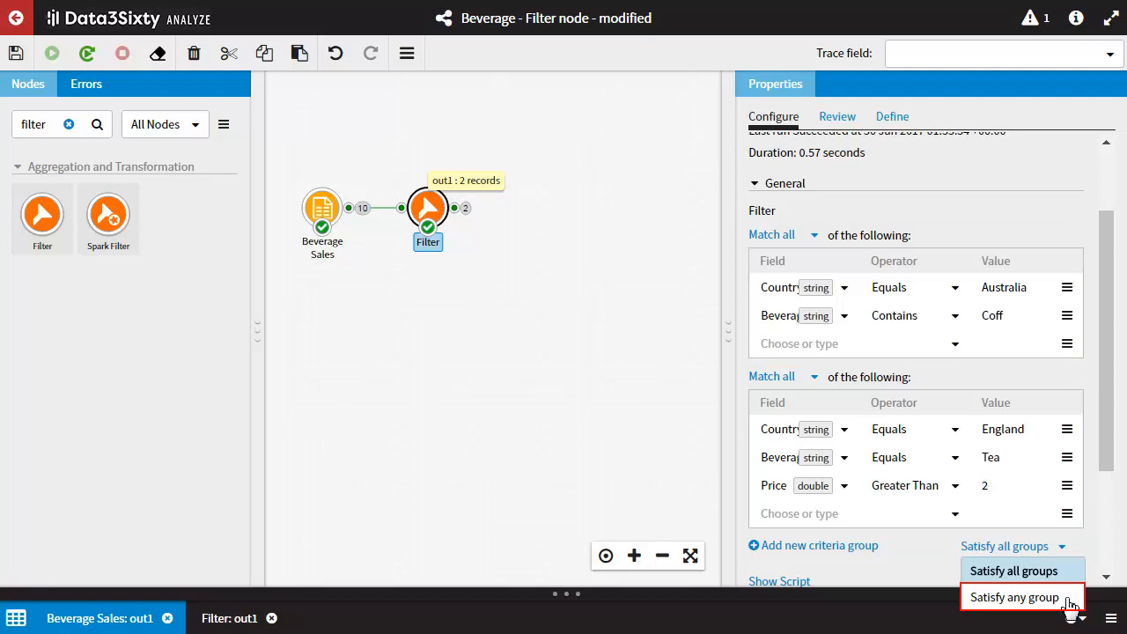
# - Satisfy any group, rerun to get four records, and sort out1 ascending by Country
pyautogui.click(1015, 597)
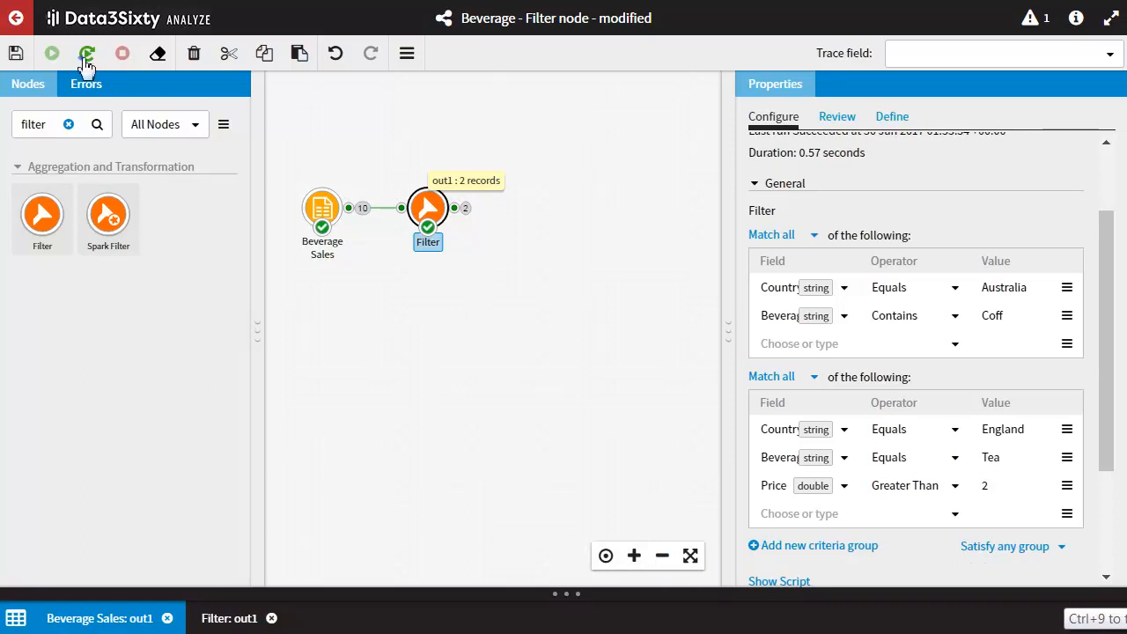
pyautogui.click(87, 53)
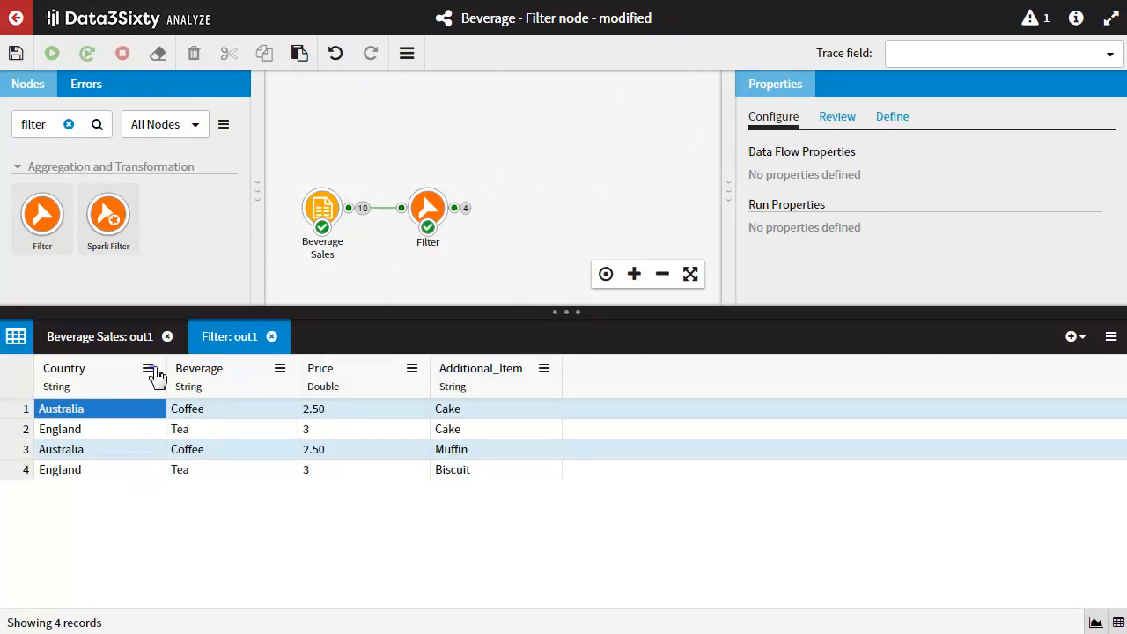
pyautogui.click(147, 368)
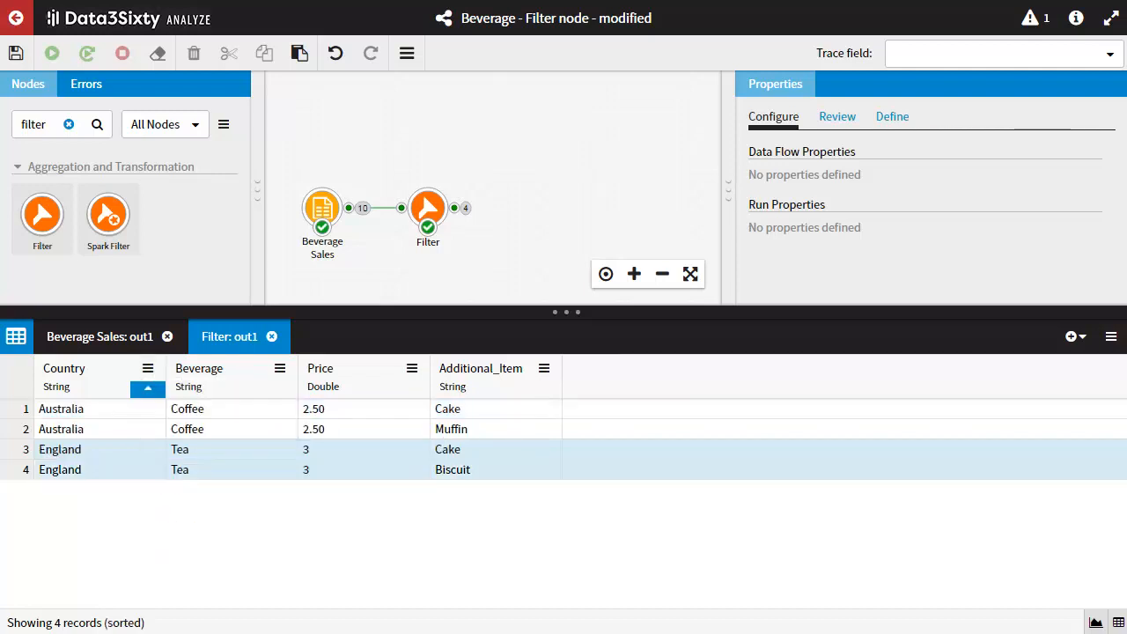